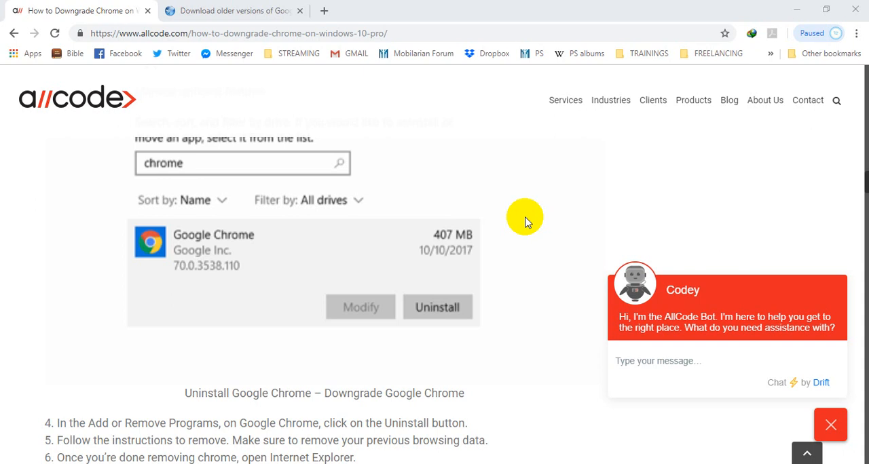
mouse_move(102, 10)
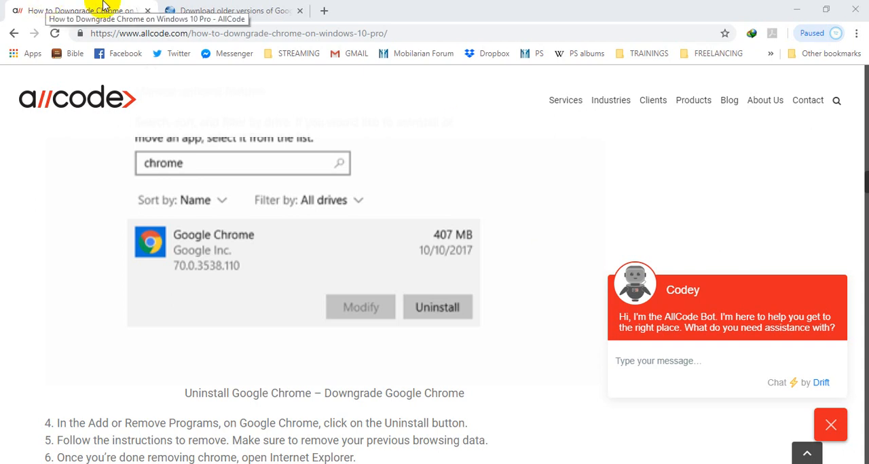
mouse_move(638, 5)
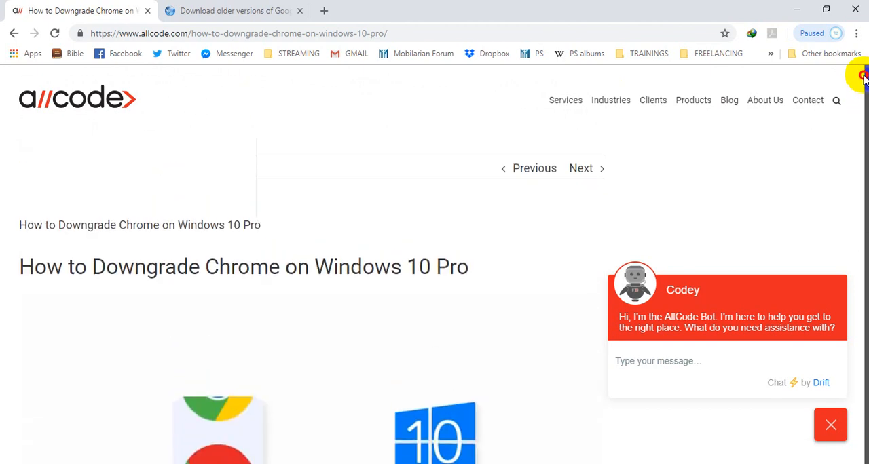
Scroll the downgrade guide down to step 7 with the Slimjet old-Chrome-versions link.
scroll(down, 3)
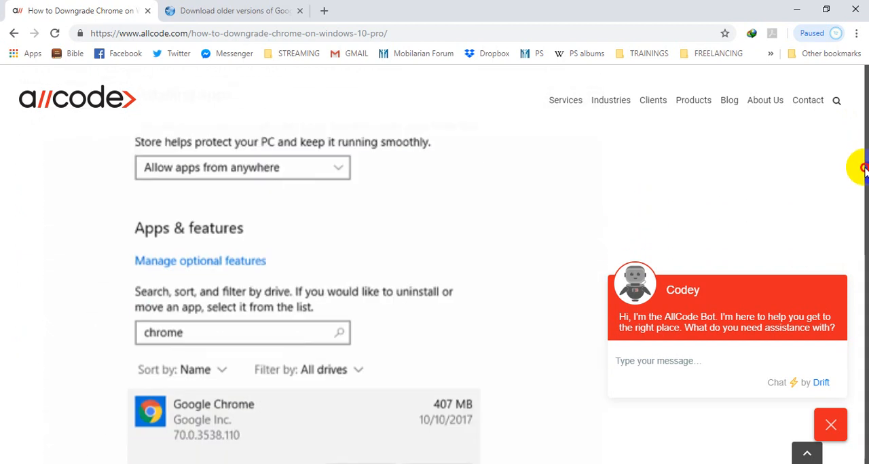
scroll(down, 3)
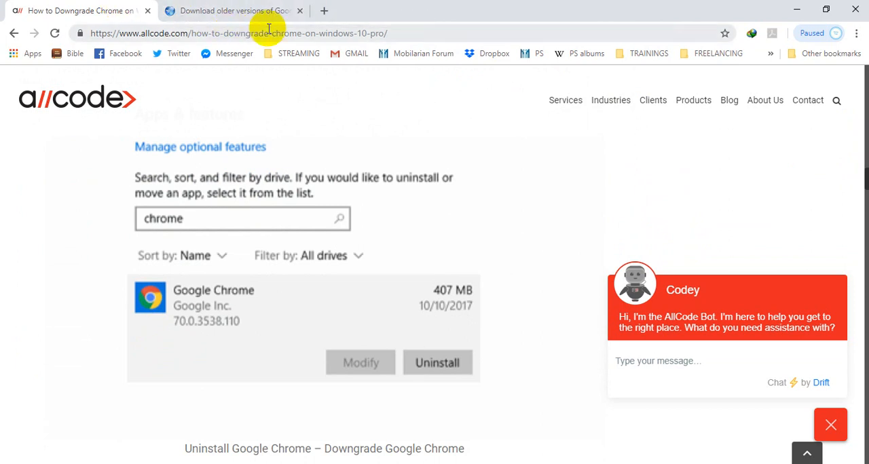
mouse_move(861, 204)
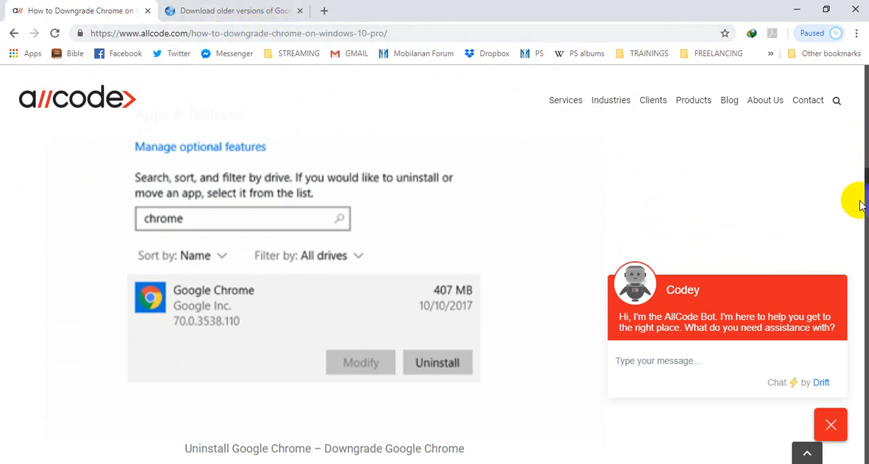
scroll(down, 3)
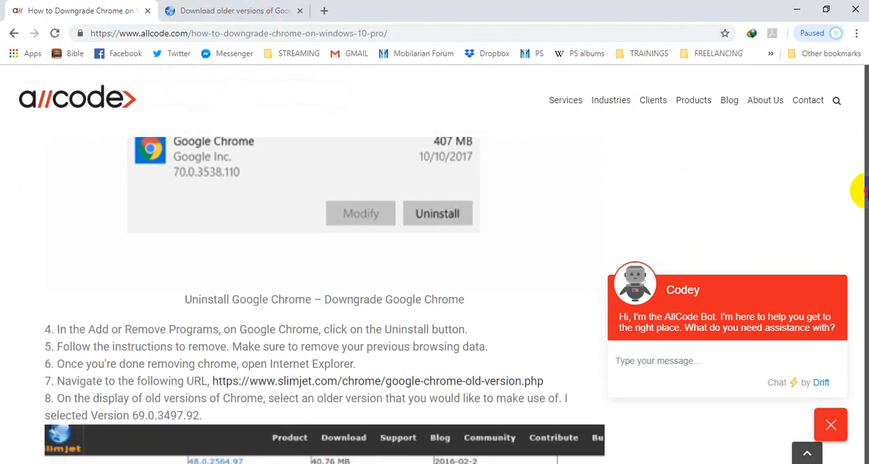
scroll(down, 3)
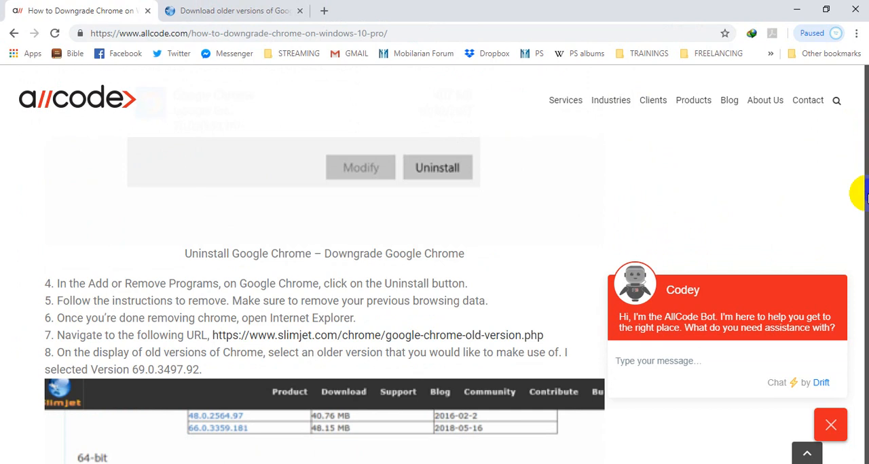
mouse_move(862, 193)
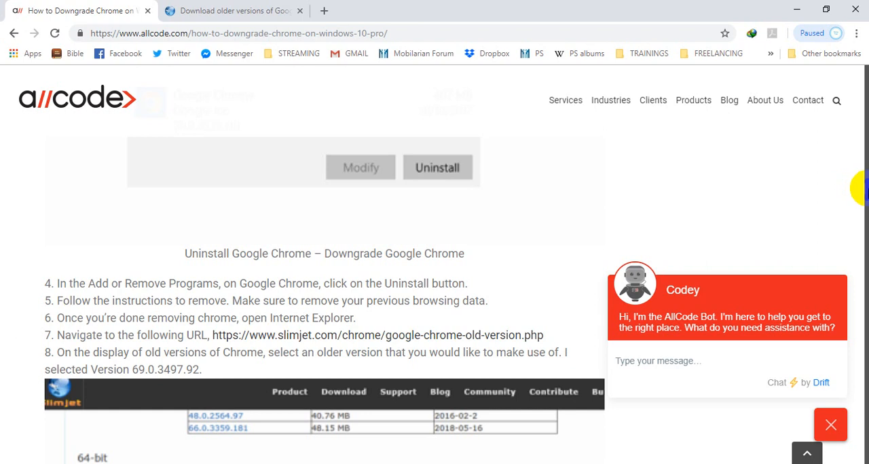
scroll(down, 3)
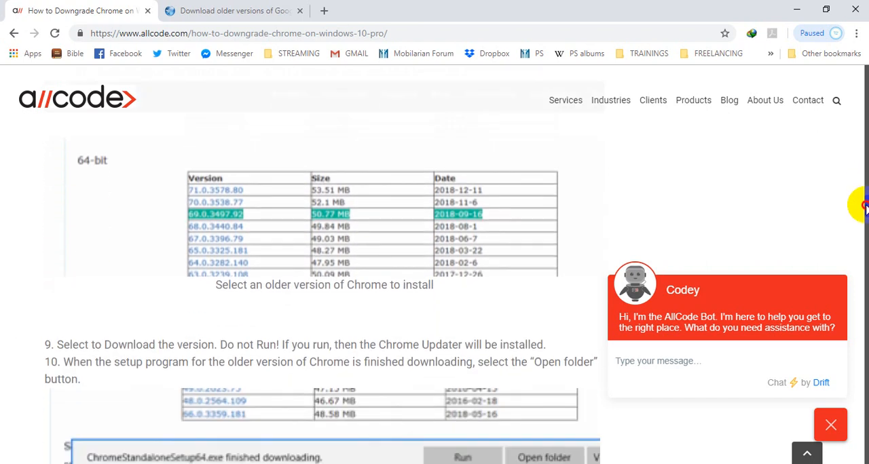
scroll(down, 3)
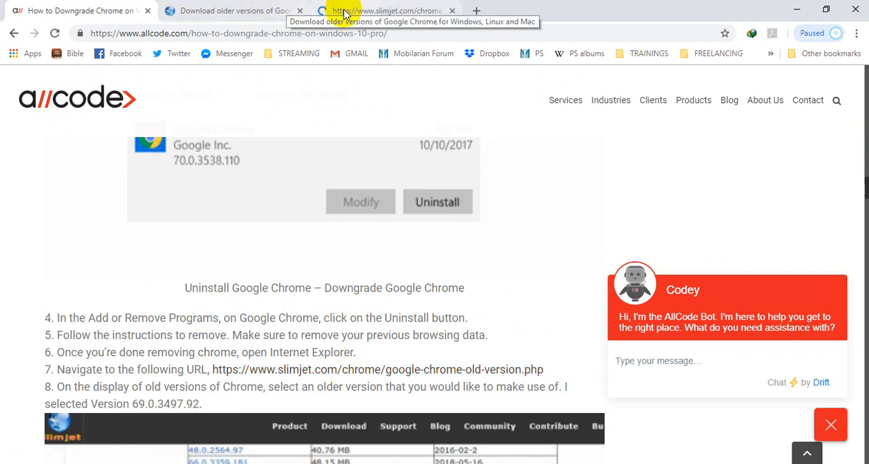
Close the extra tab and view the Slimjet Windows 32-bit table of older Chrome versions.
click(450, 11)
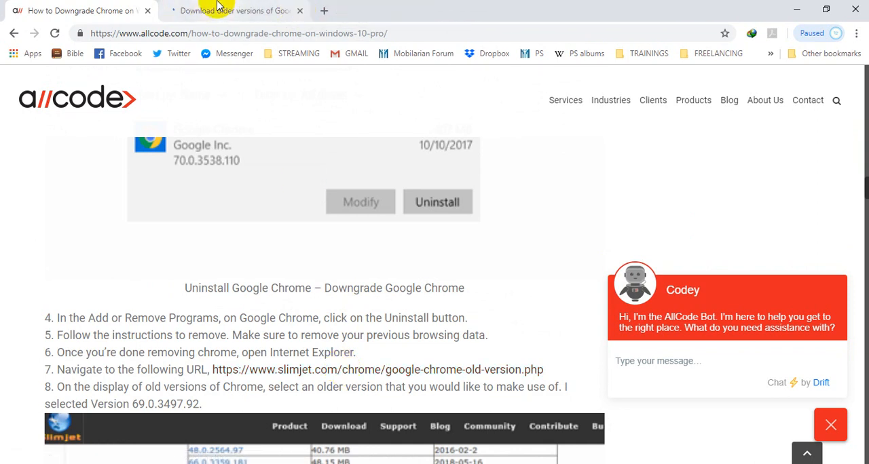
click(233, 11)
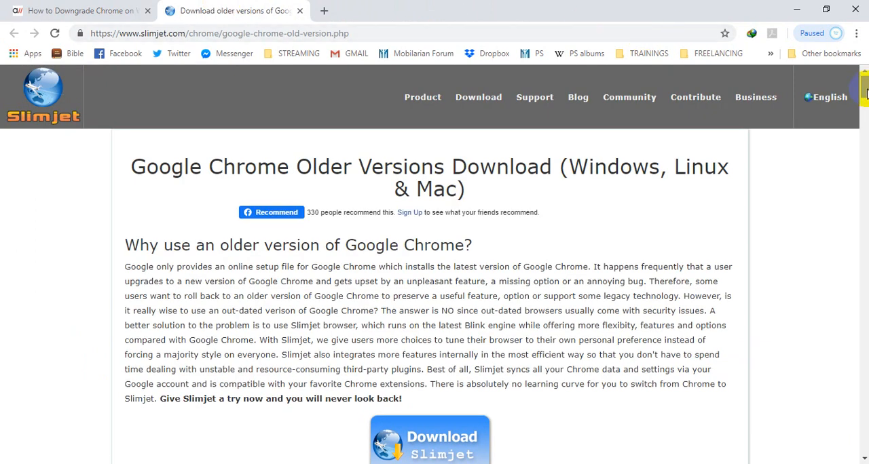
scroll(down, 3)
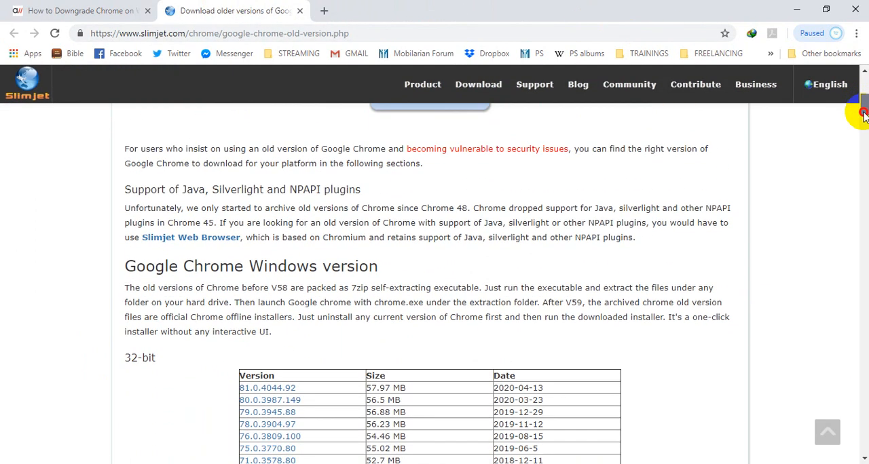
click(78, 11)
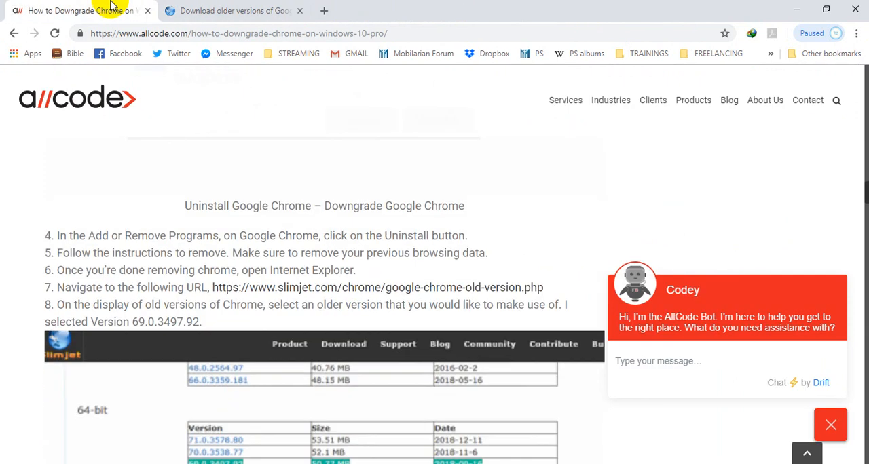
scroll(down, 3)
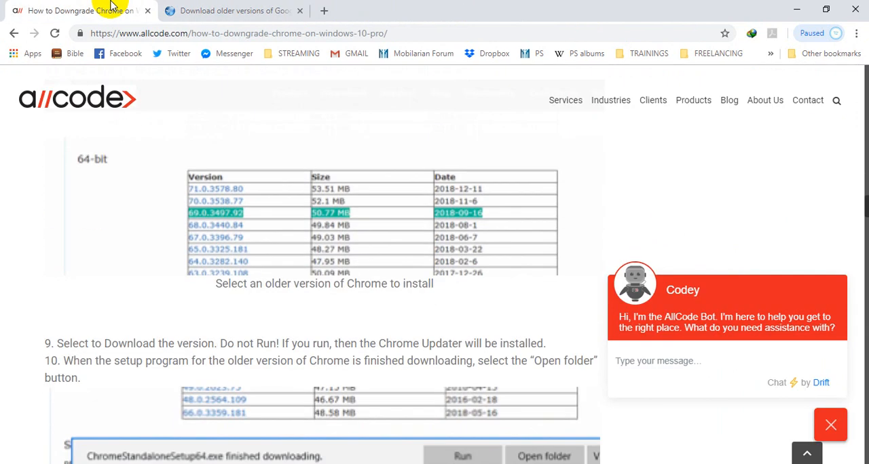
mouse_move(106, 175)
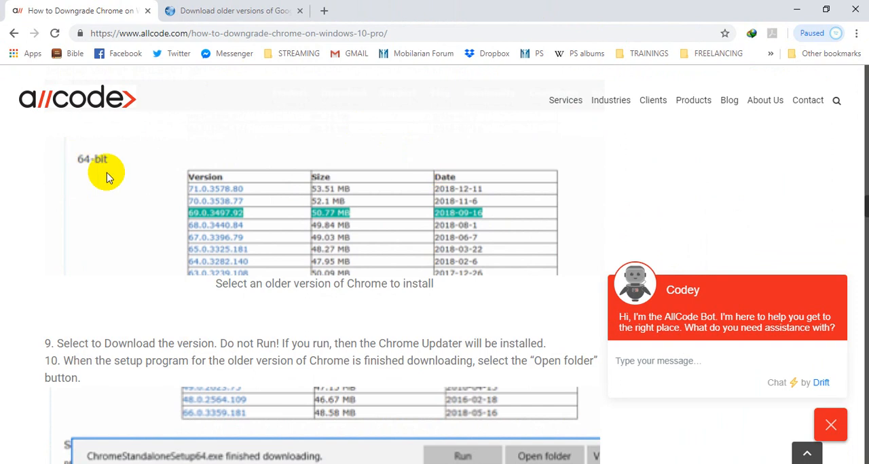
click(233, 10)
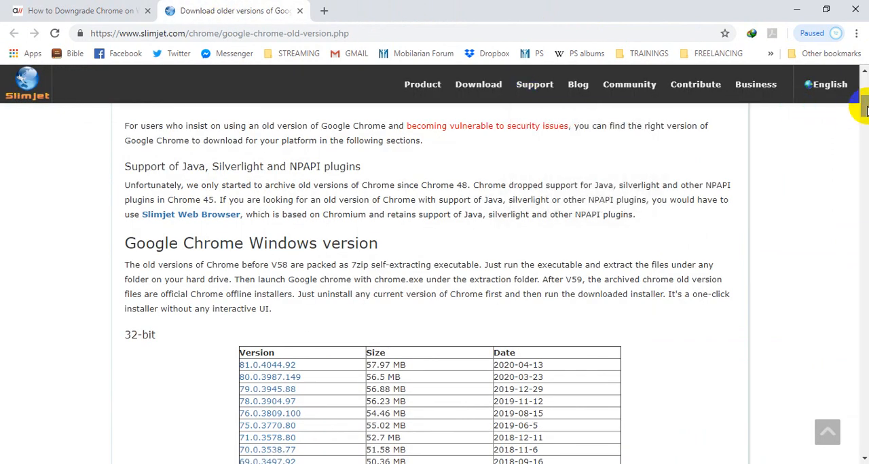
scroll(down, 3)
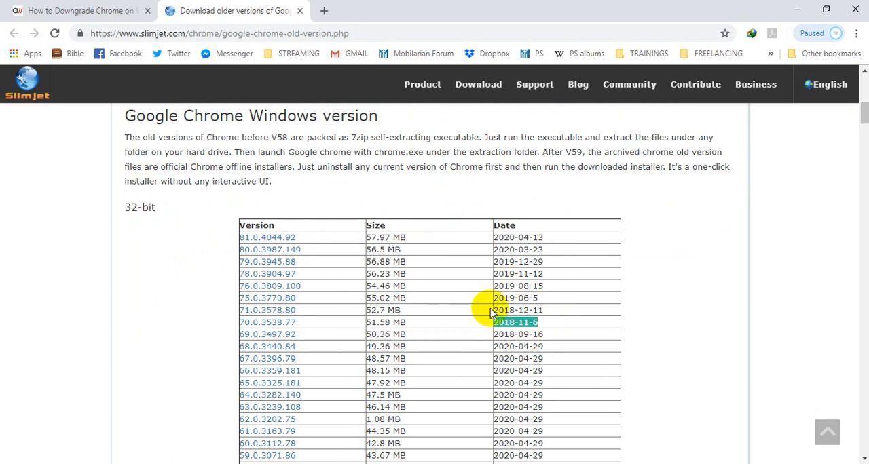
mouse_move(401, 328)
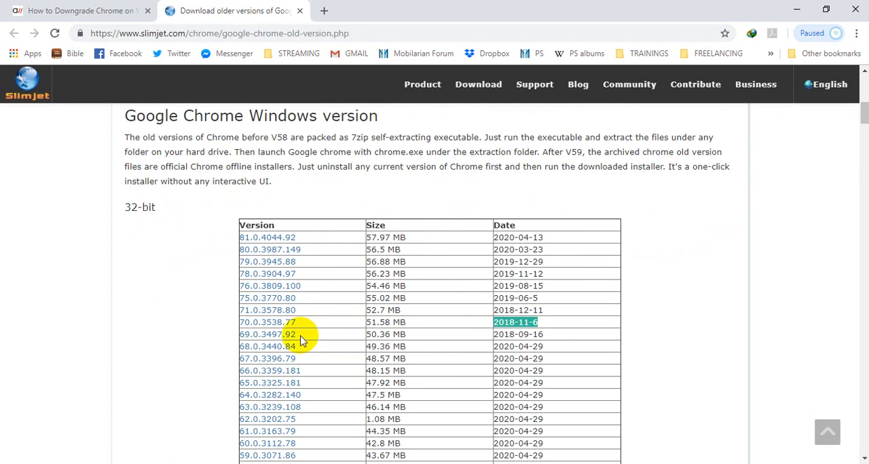
mouse_move(192, 305)
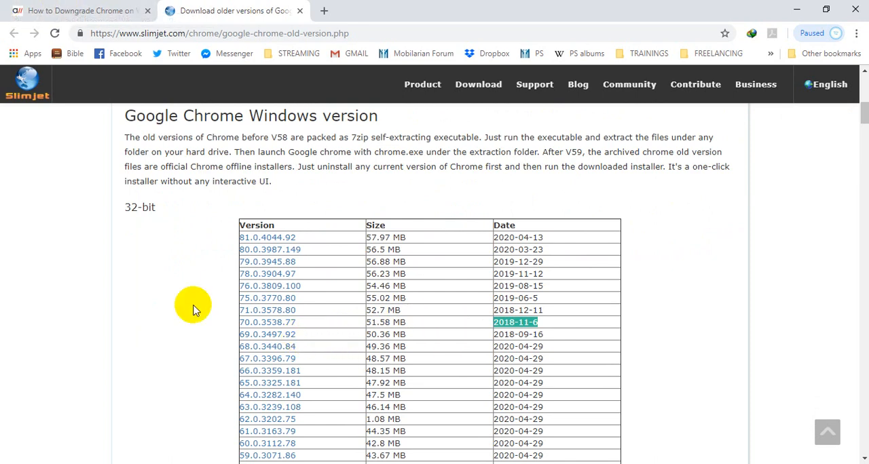
mouse_move(266, 334)
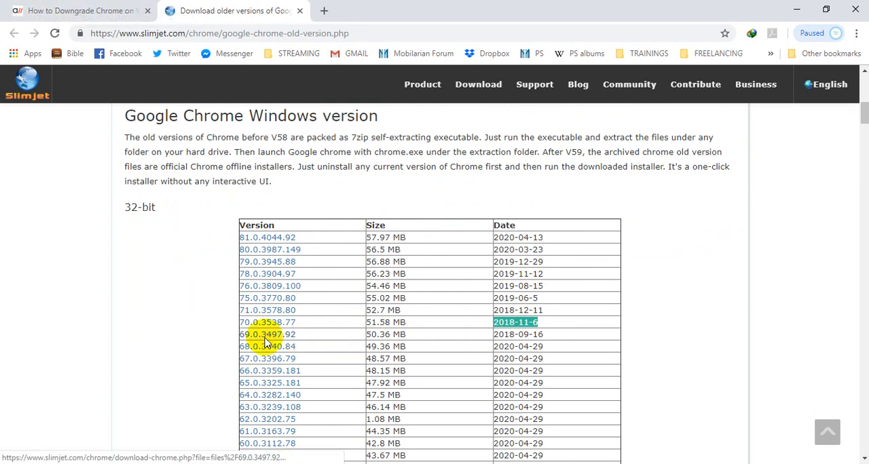
Download Chrome 69.0.3497.92 via IDM, adding the duplicate with overwrite.
click(266, 334)
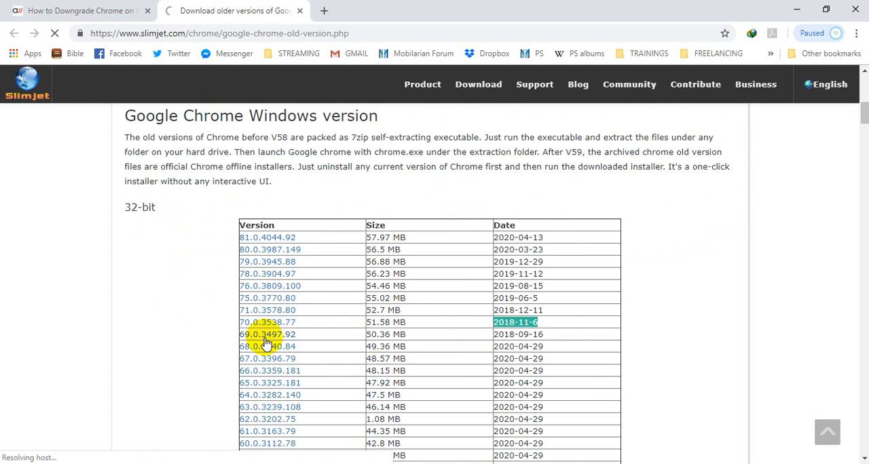
click(266, 334)
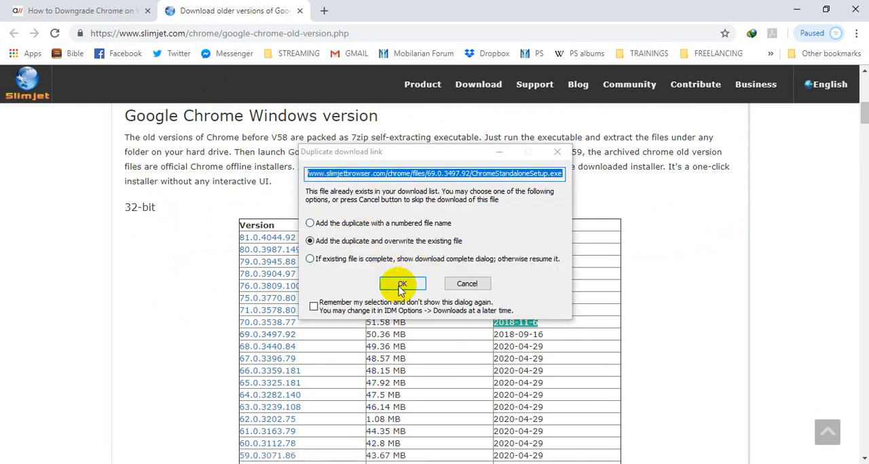
click(402, 283)
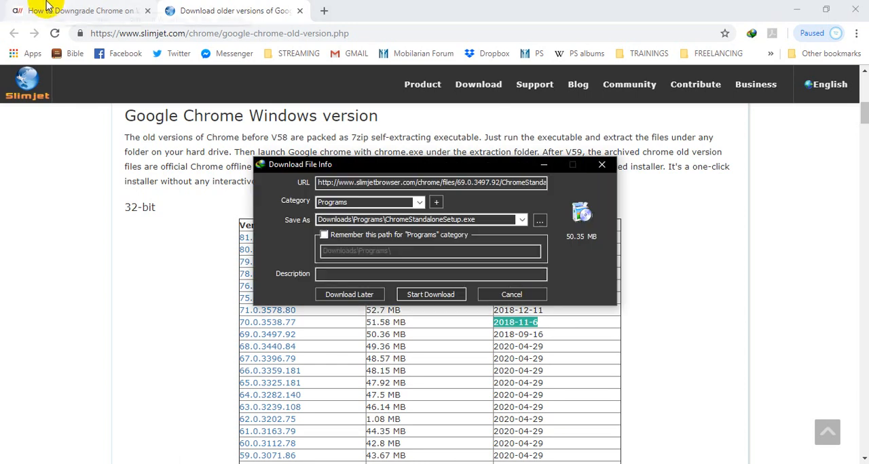
click(430, 293)
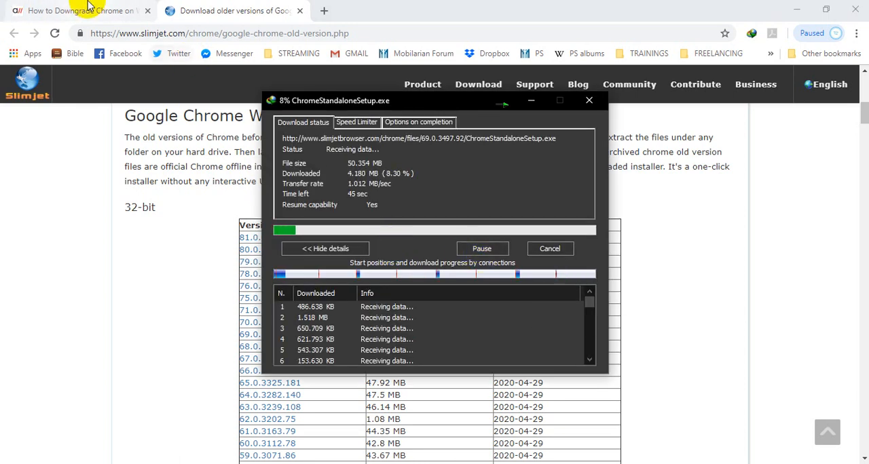
mouse_move(190, 266)
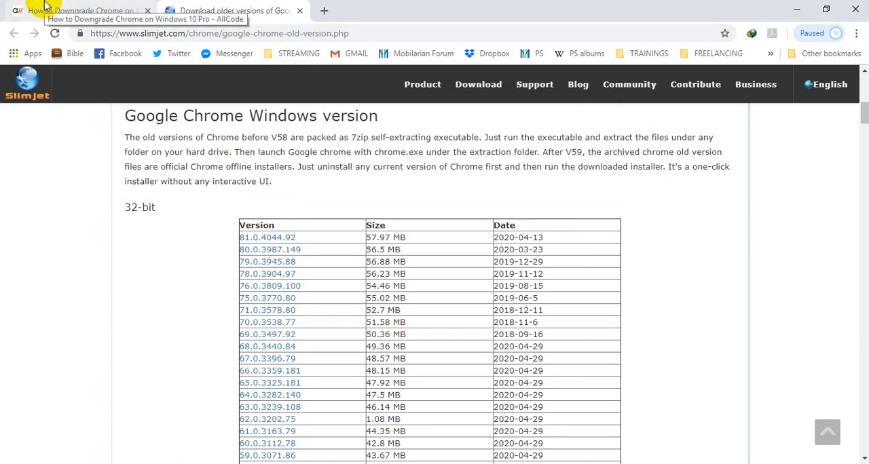
Return to the AllCode guide and scroll past the Task Manager screenshots.
click(79, 11)
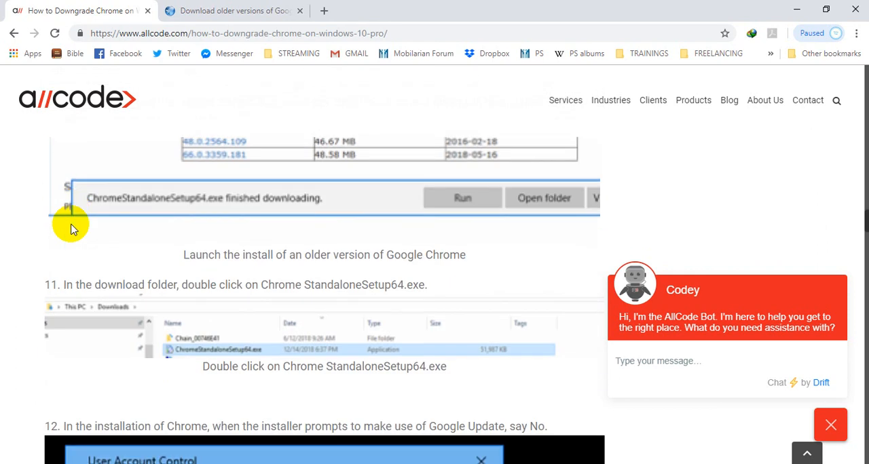
scroll(down, 3)
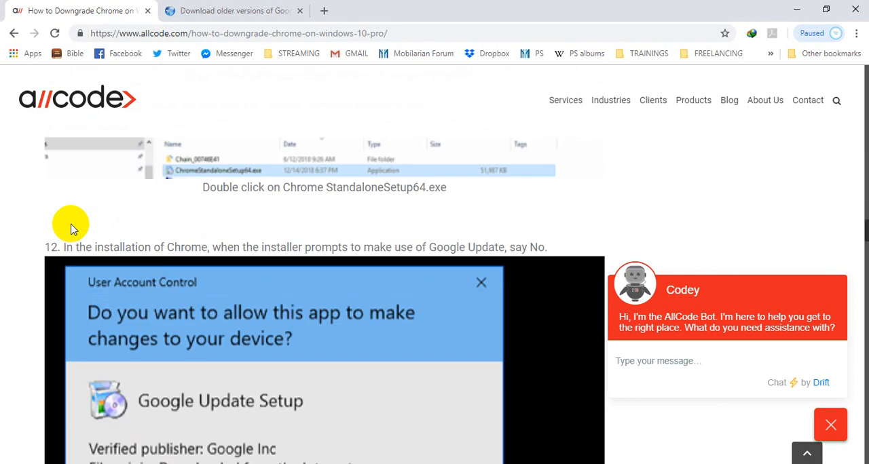
scroll(down, 3)
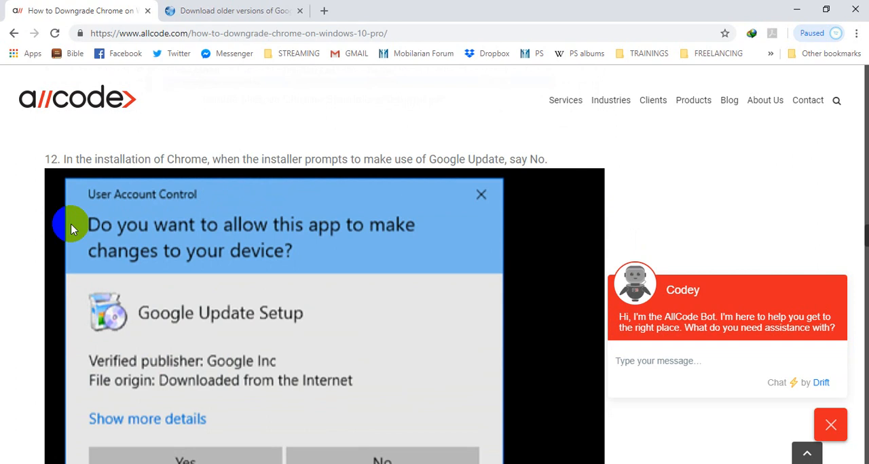
scroll(down, 3)
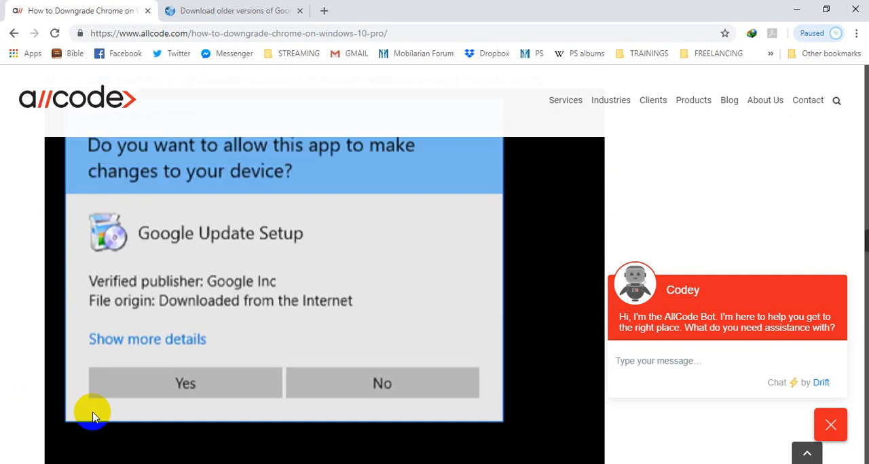
click(185, 383)
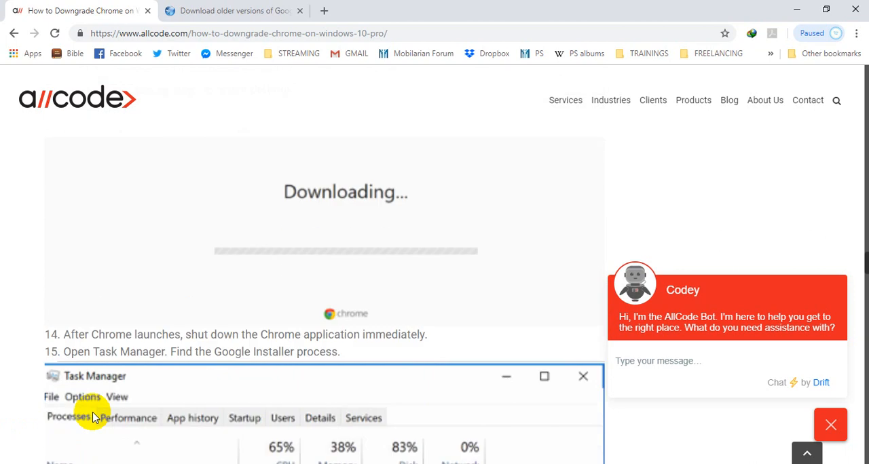
scroll(down, 3)
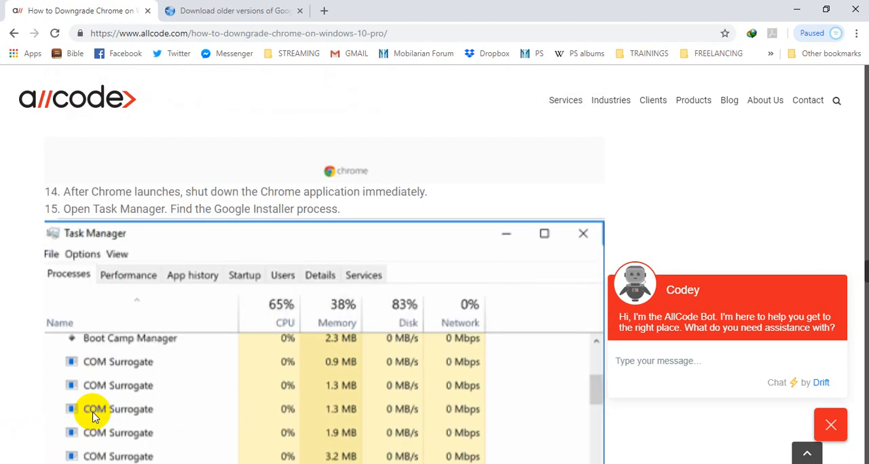
scroll(down, 3)
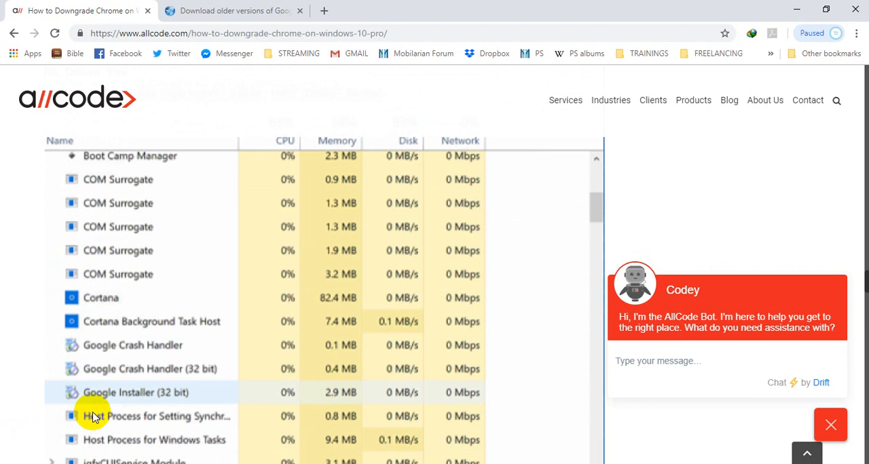
scroll(down, 3)
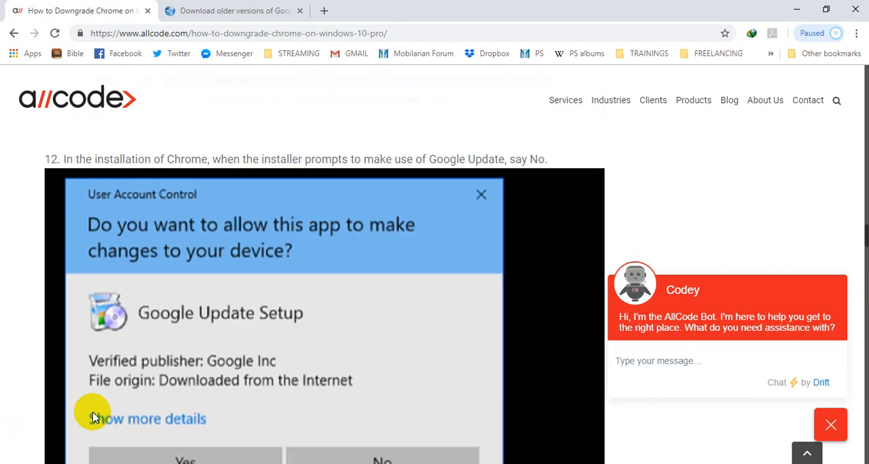
scroll(down, 3)
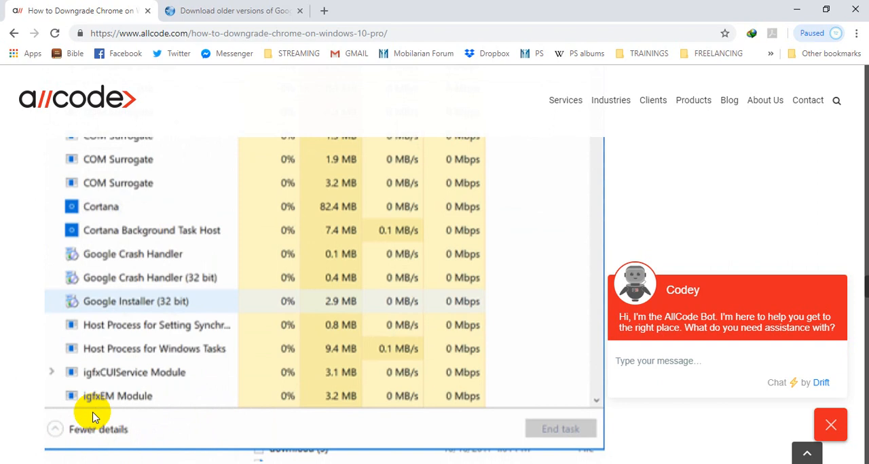
Reach steps 18–20 on ending Google Installer and delete the Google Update application.
scroll(down, 3)
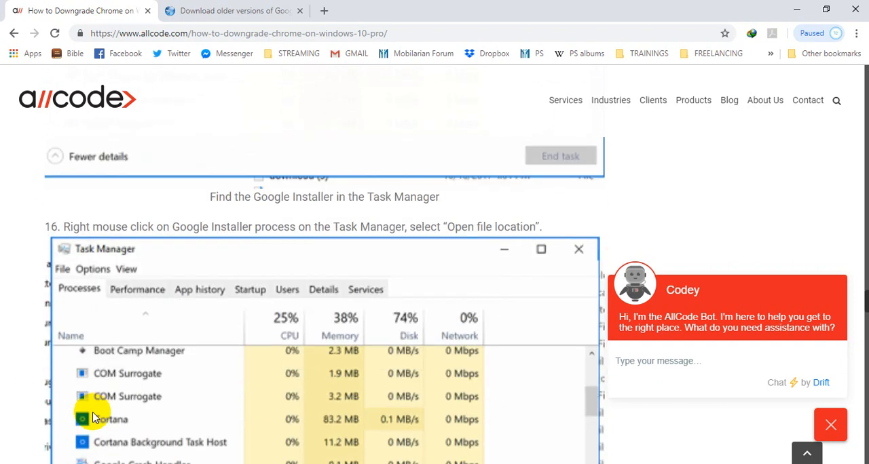
right_click(144, 236)
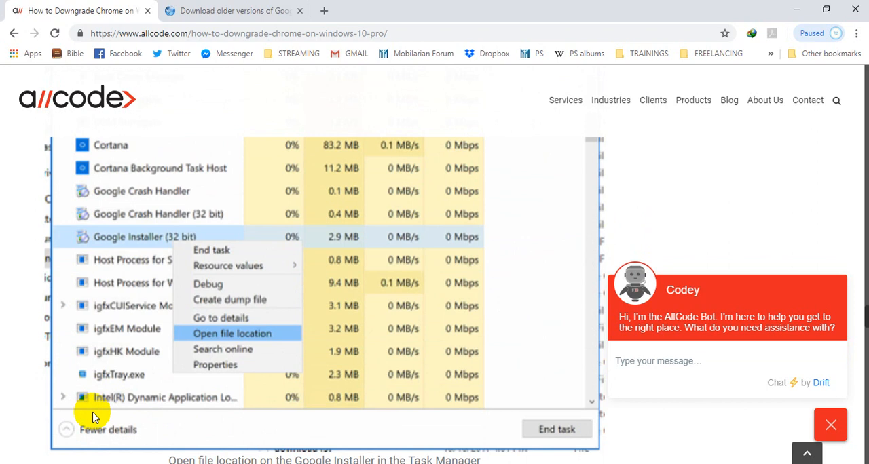
mouse_move(158, 307)
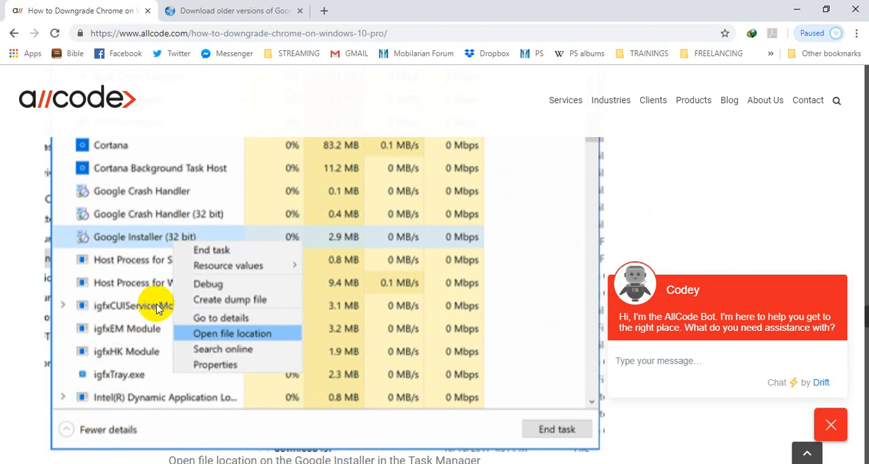
mouse_move(160, 247)
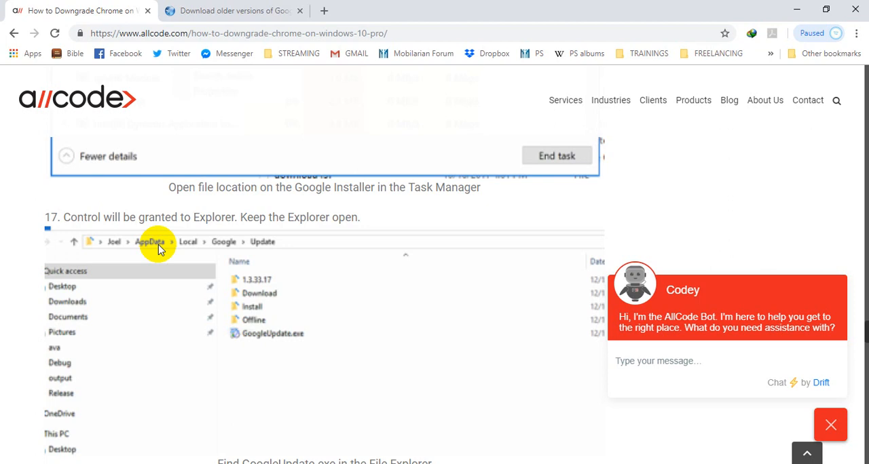
scroll(down, 3)
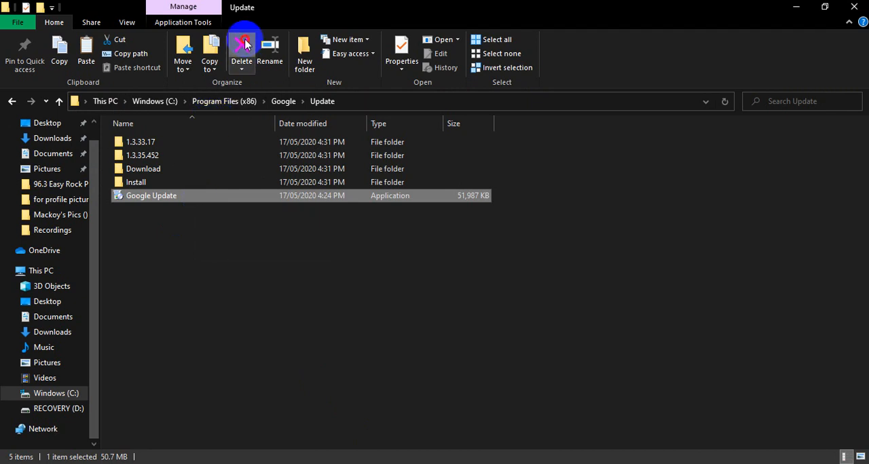
click(242, 52)
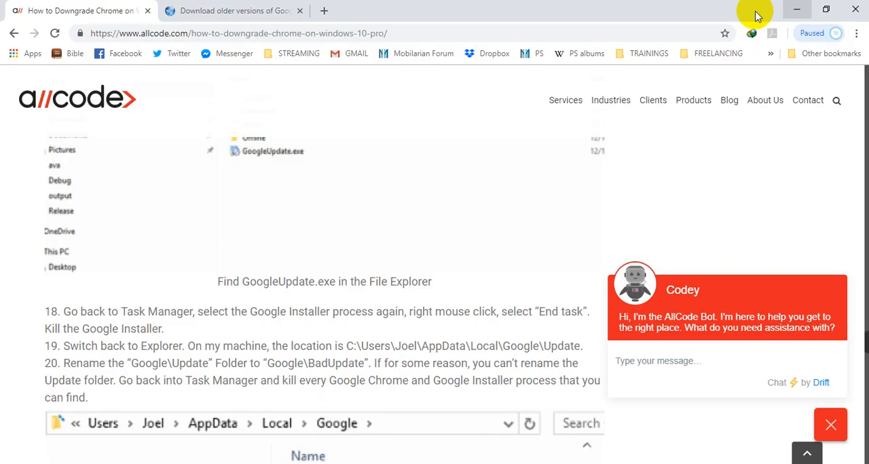
mouse_move(857, 33)
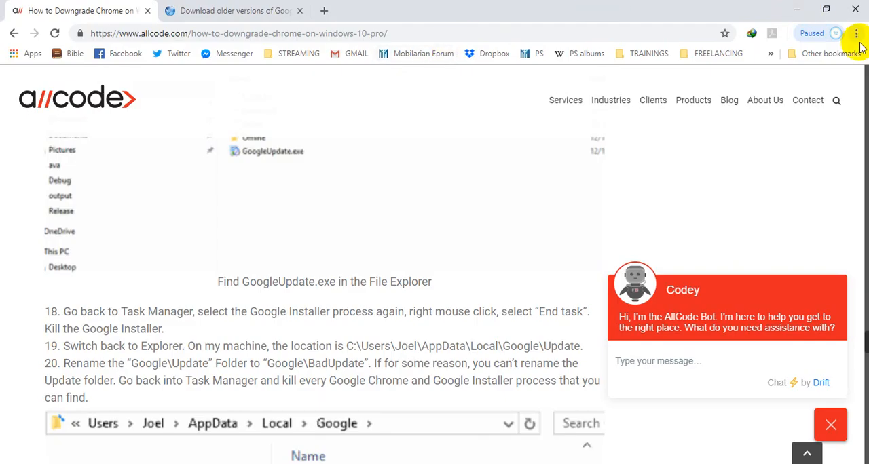
Open About Google Chrome from the Help menu to check for updates on version 69.0.3497.92.
click(855, 32)
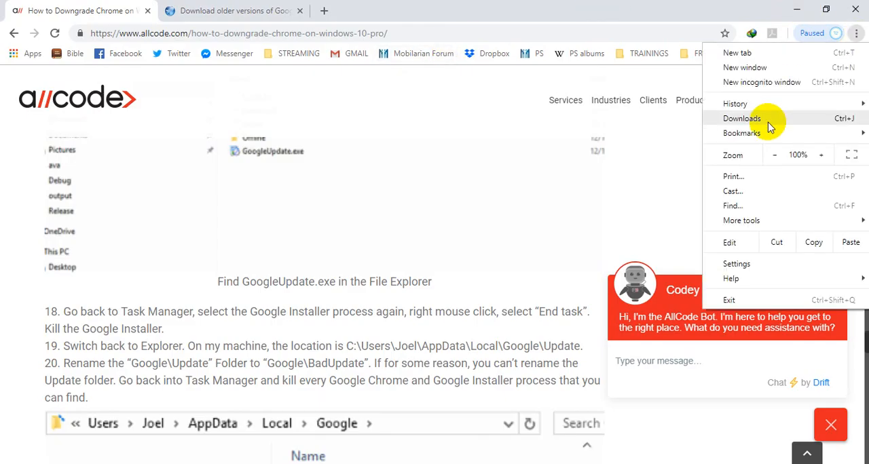
click(741, 133)
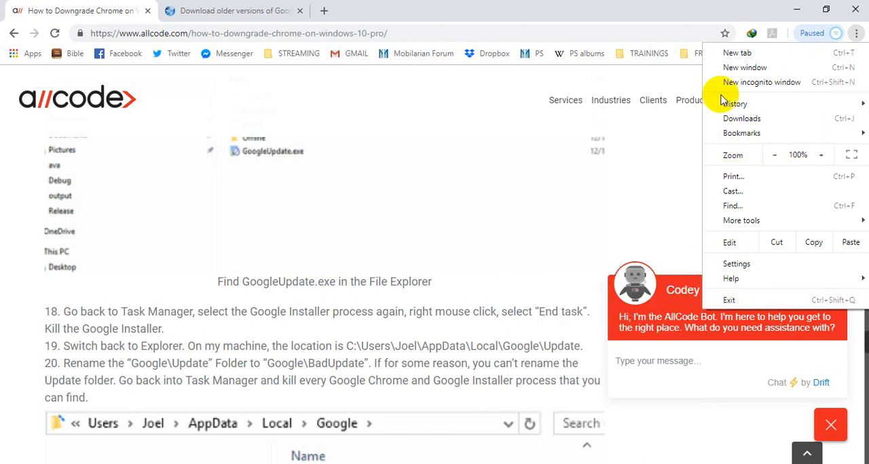
mouse_move(755, 118)
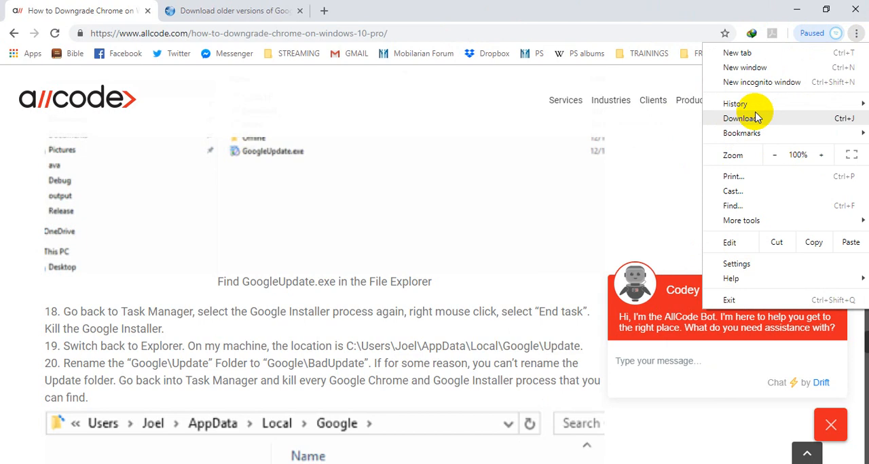
click(730, 278)
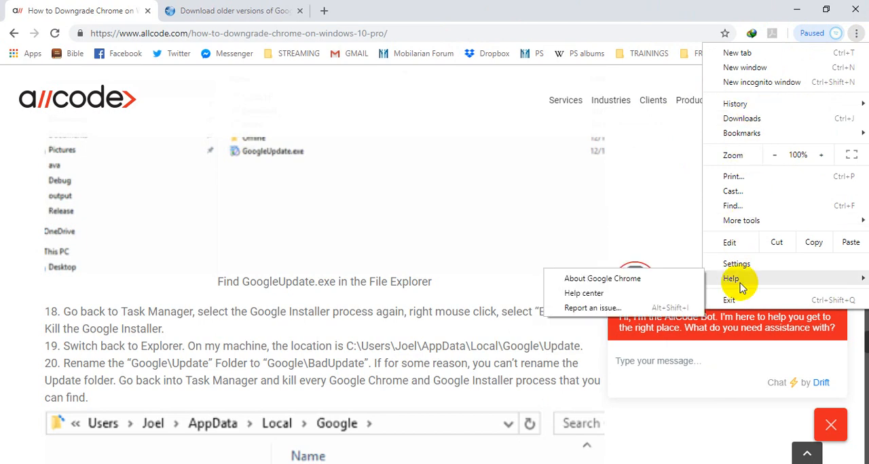
click(603, 278)
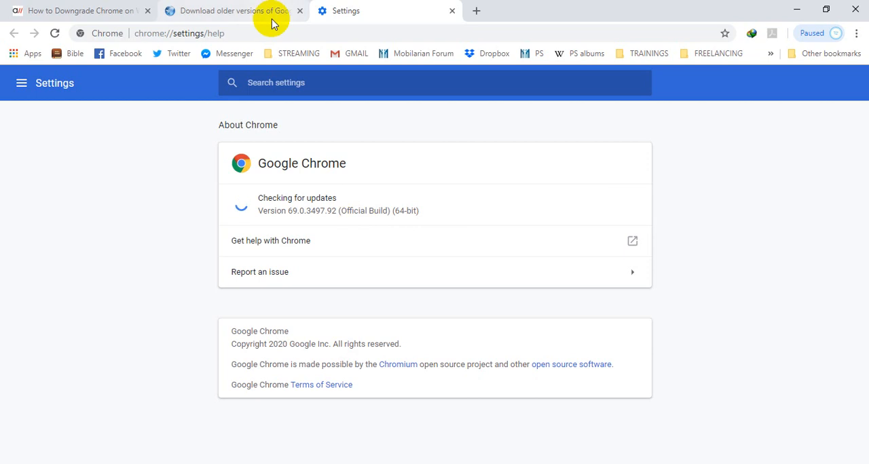
Glance at the Slimjet tab, then scroll the AllCode guide to steps 23–25 on the expected update error.
click(231, 11)
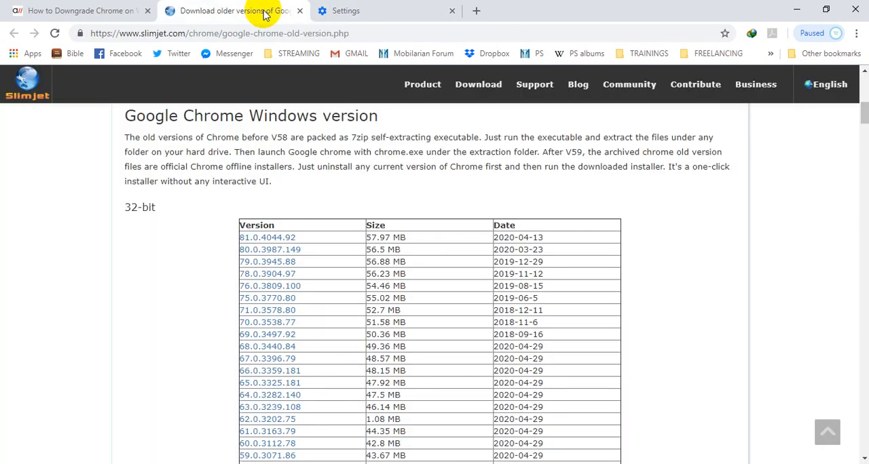
mouse_move(52, 263)
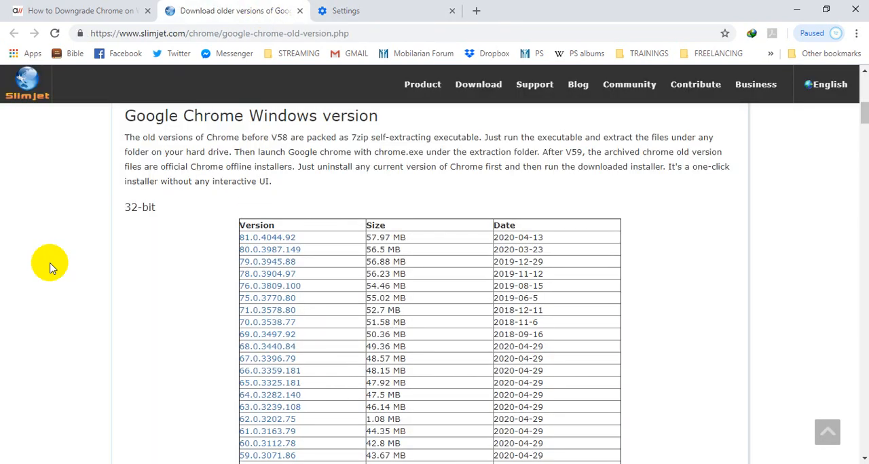
scroll(down, 3)
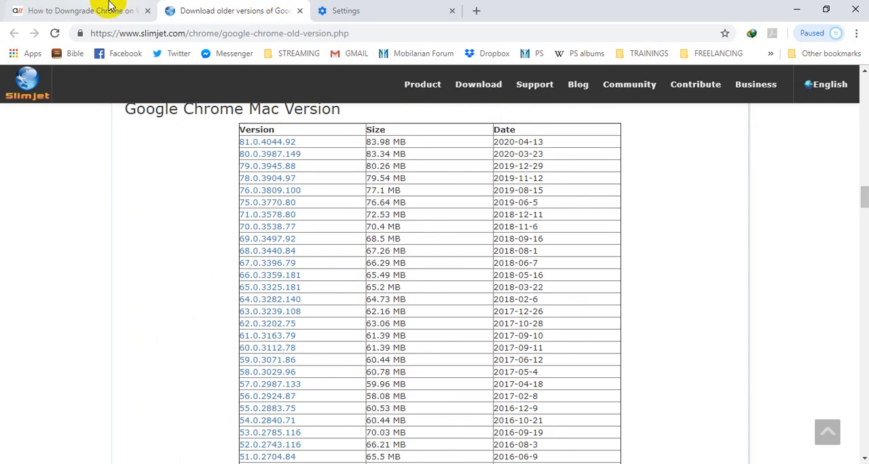
click(74, 11)
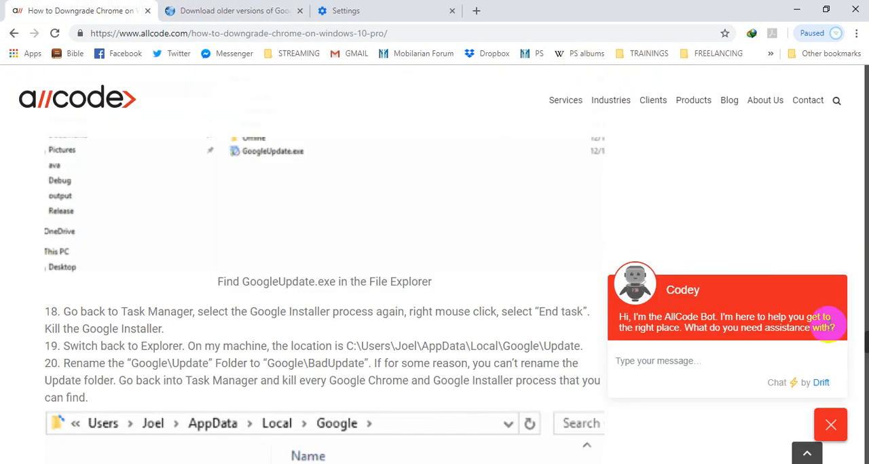
scroll(down, 3)
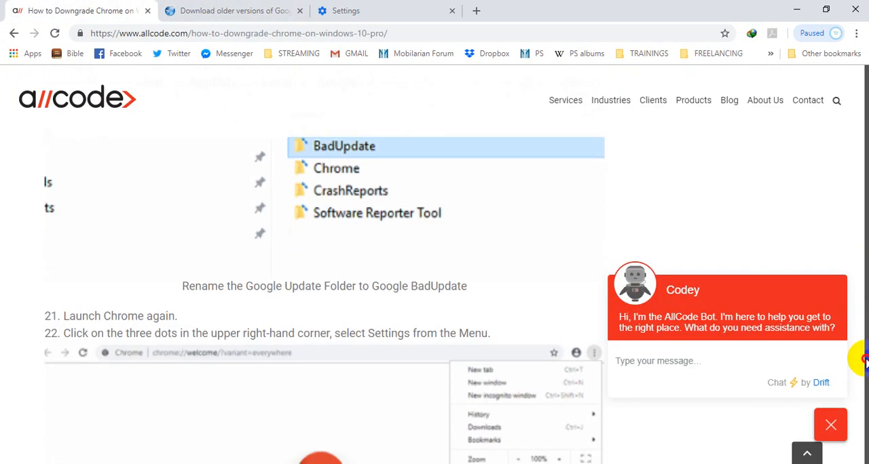
scroll(down, 3)
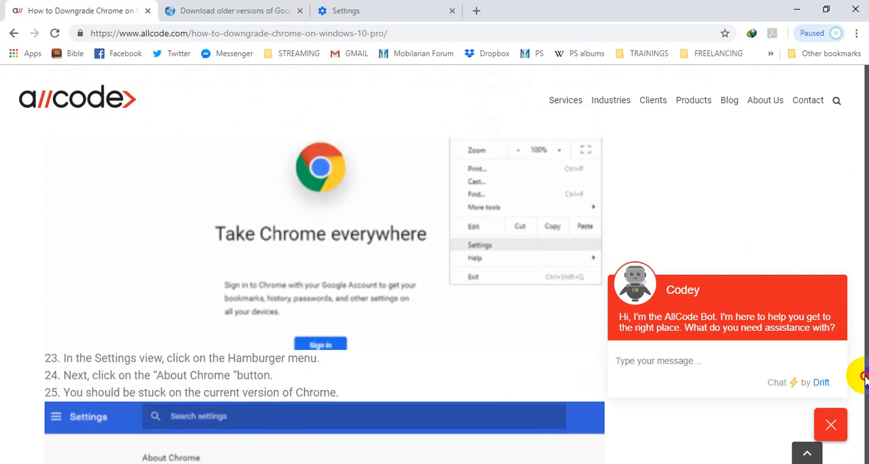
scroll(down, 3)
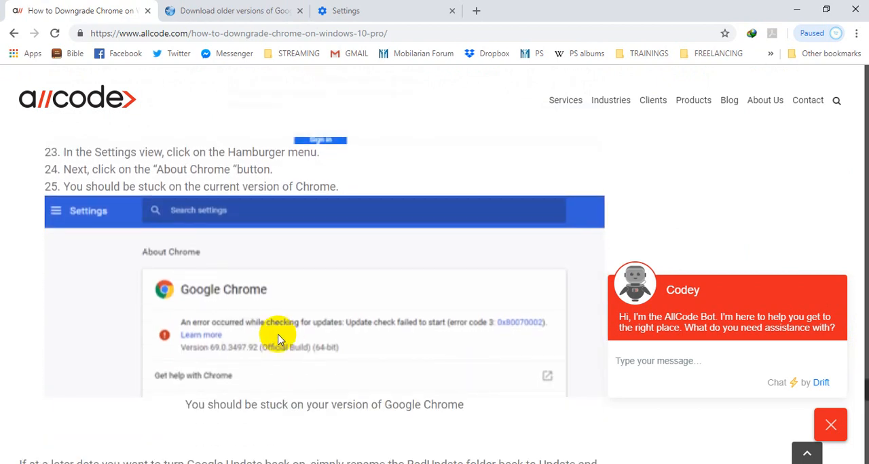
mouse_move(367, 33)
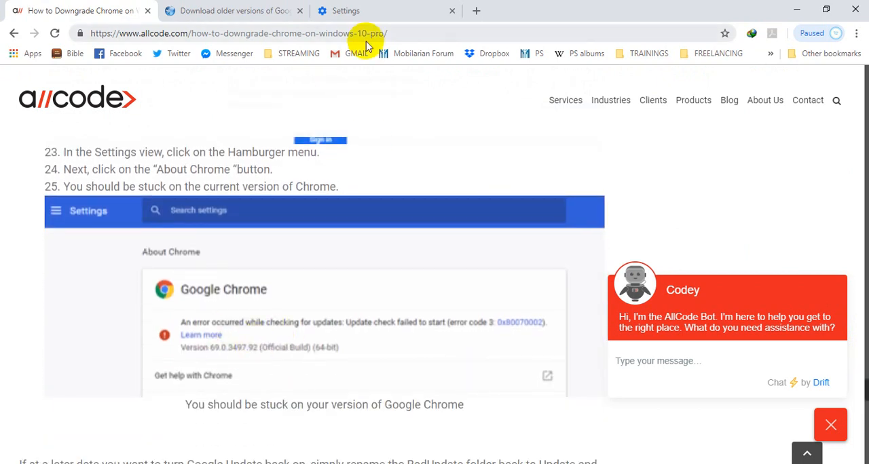
Show the About Chrome page with version 69.0.3497.92 failing its update check (error code 3).
click(345, 10)
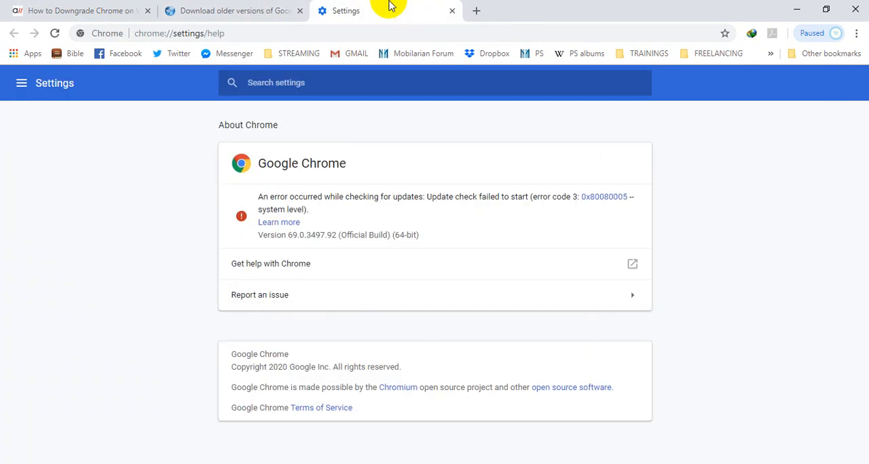
mouse_move(535, 229)
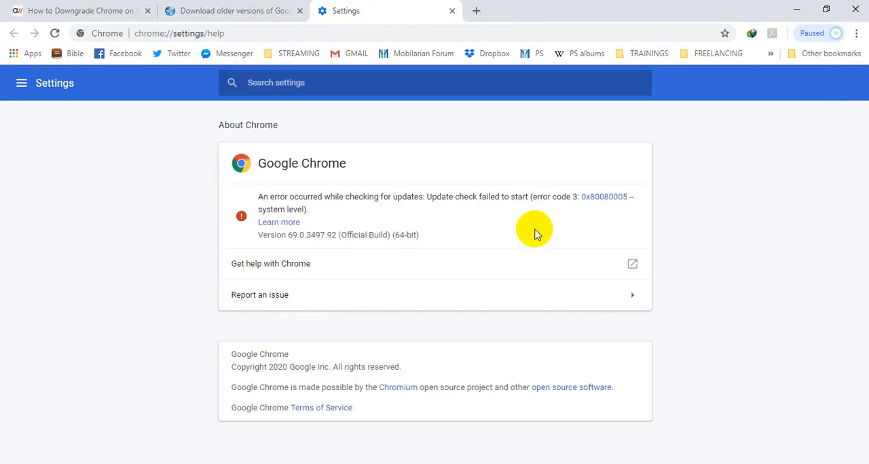
mouse_move(396, 169)
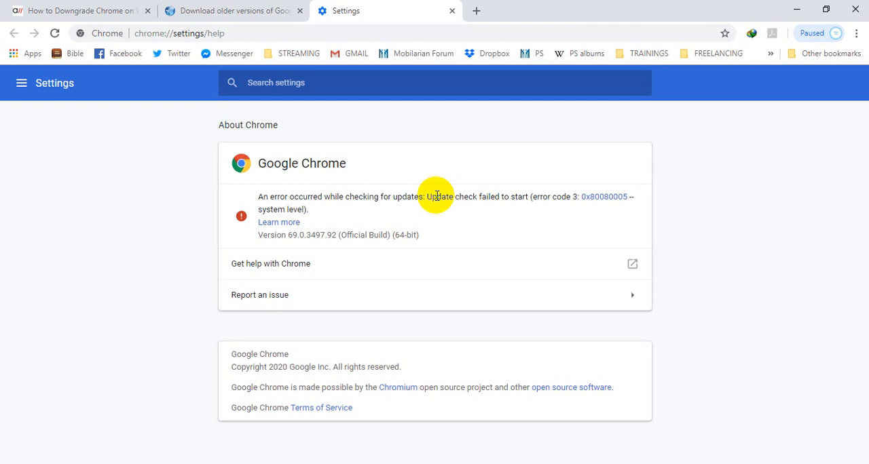
mouse_move(49, 261)
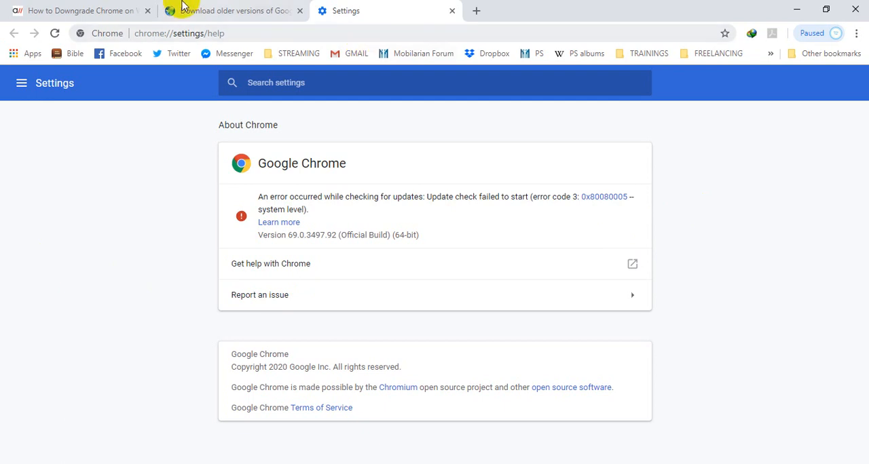
mouse_move(323, 11)
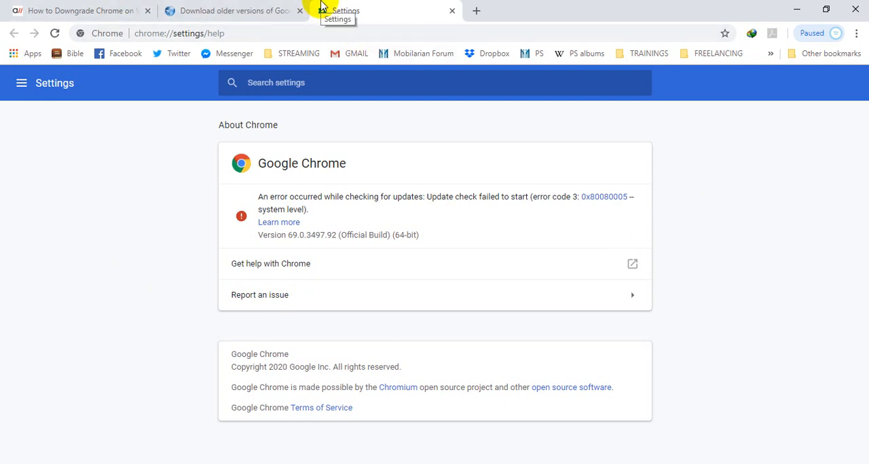